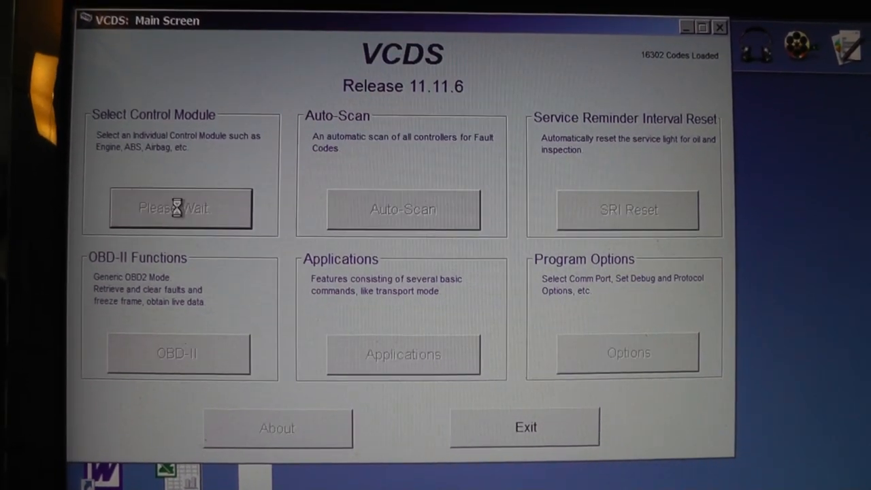
Bring up the Select Control Module list of vehicle modules
{"action": "left_click", "coordinate": [179, 208]}
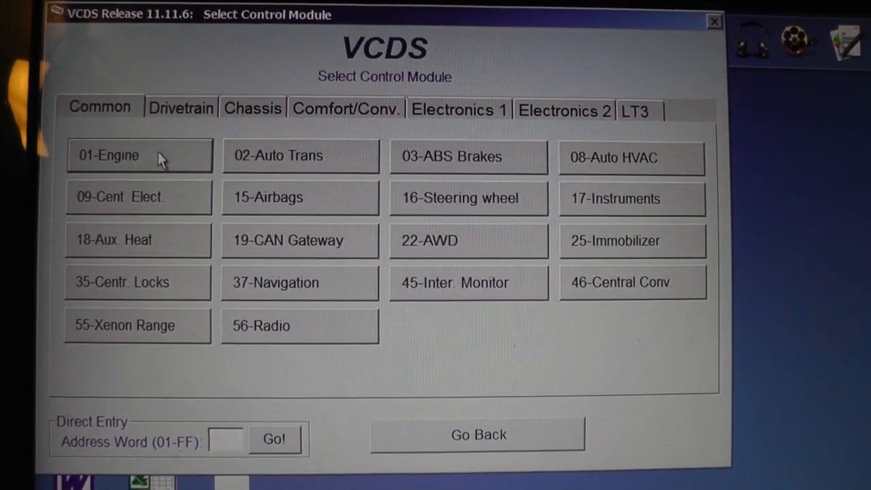
Connect to the 01-Engine control module and show its controller info
{"action": "left_click", "coordinate": [139, 155]}
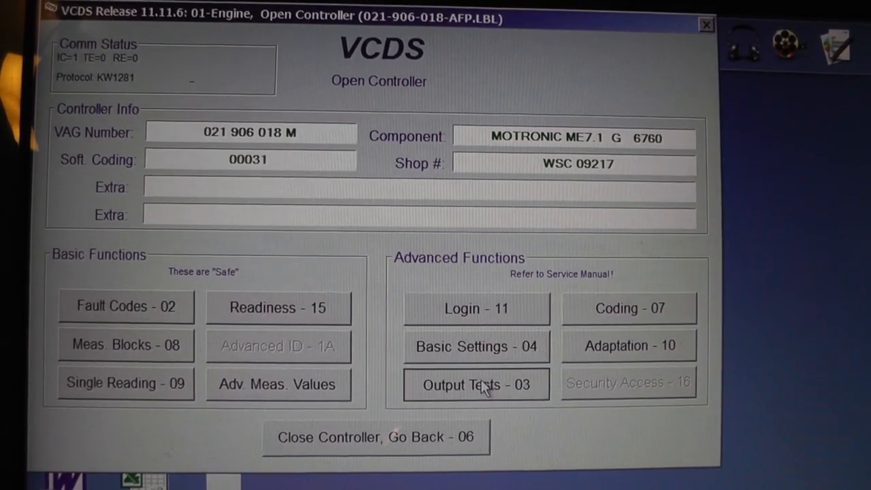
Run Output Tests - 03, advancing past the EVAP purge valve to activate the N112 solenoid valve
{"action": "left_click", "coordinate": [477, 384]}
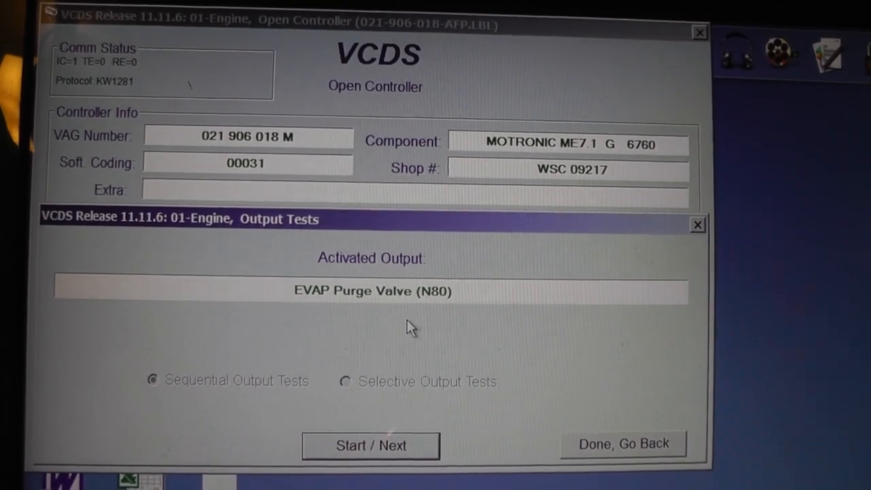
{"action": "left_click", "coordinate": [370, 445]}
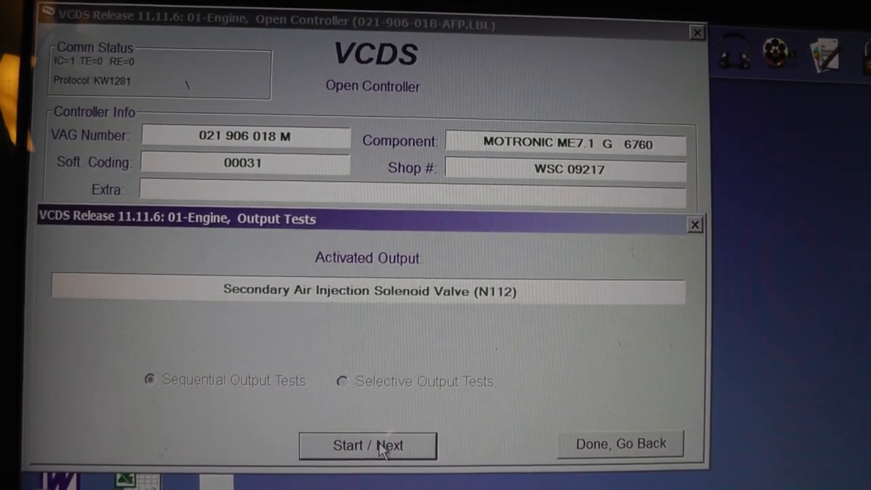